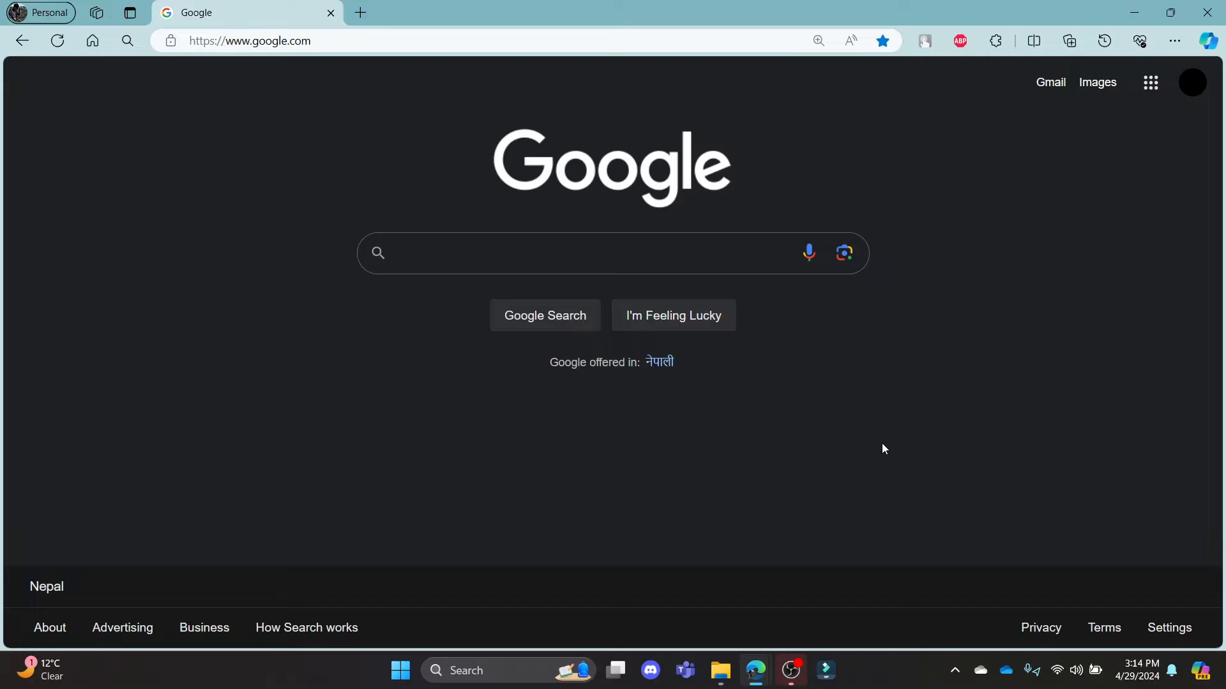
pyautogui.moveTo(706, 652)
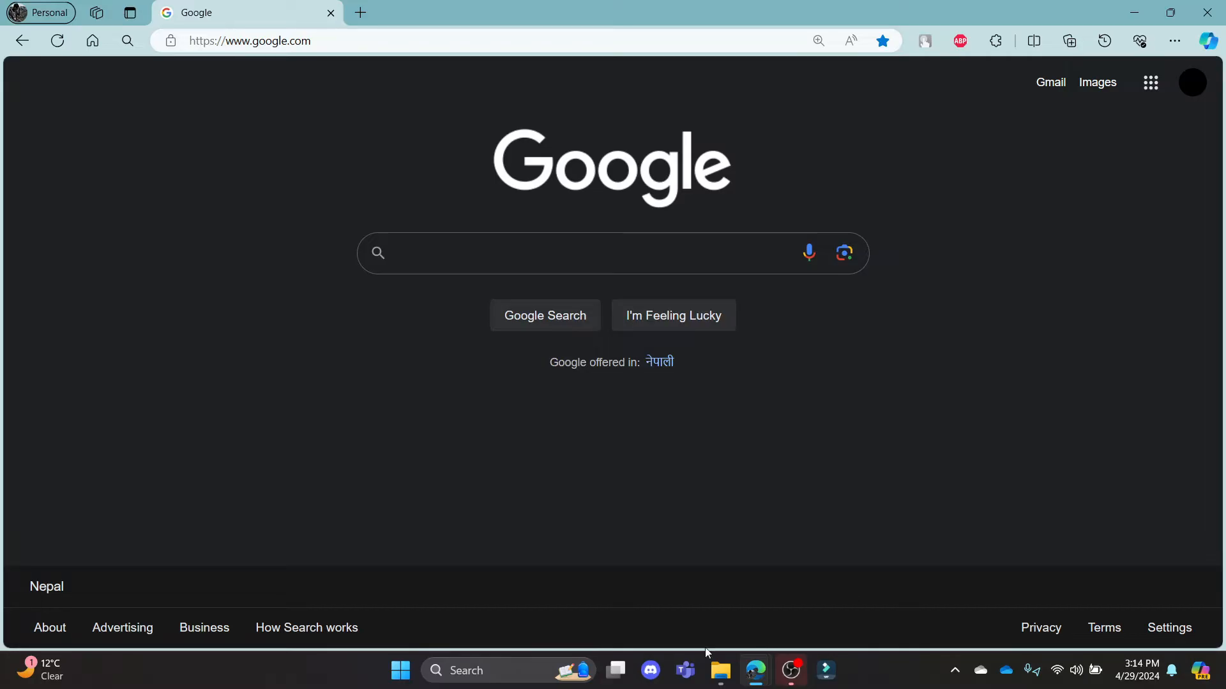
pyautogui.moveTo(630, 490)
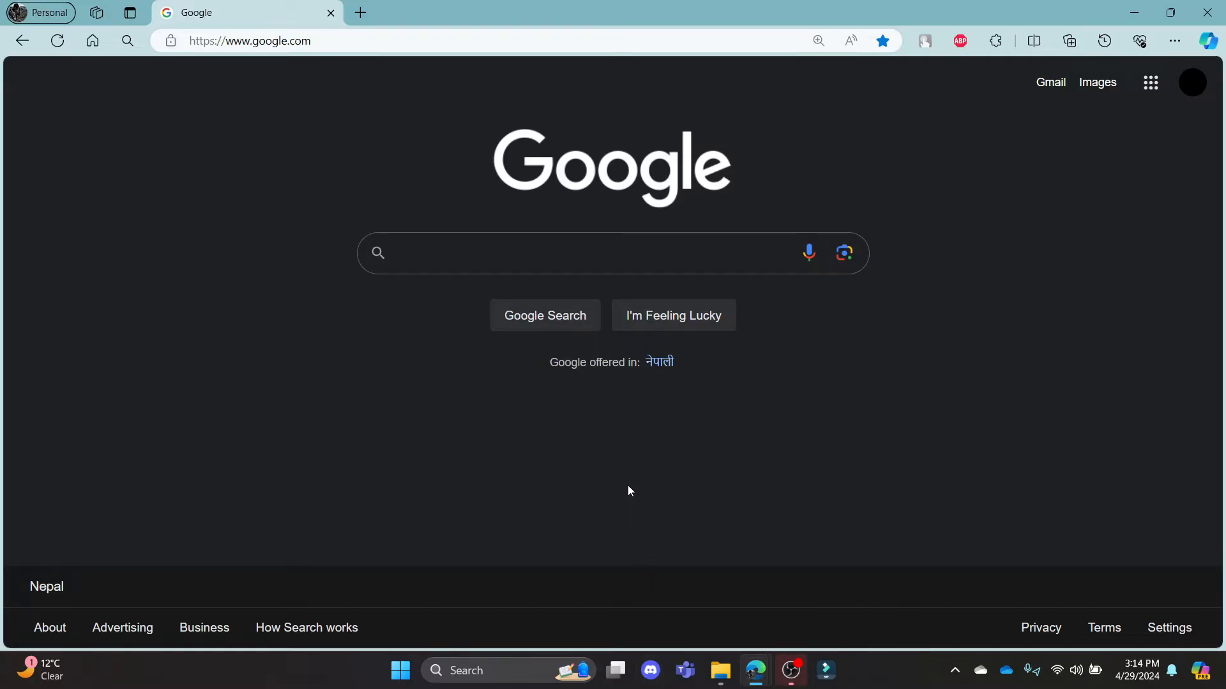
# - Search Google for 'merlin ai login'
pyautogui.write('merlin ai login')
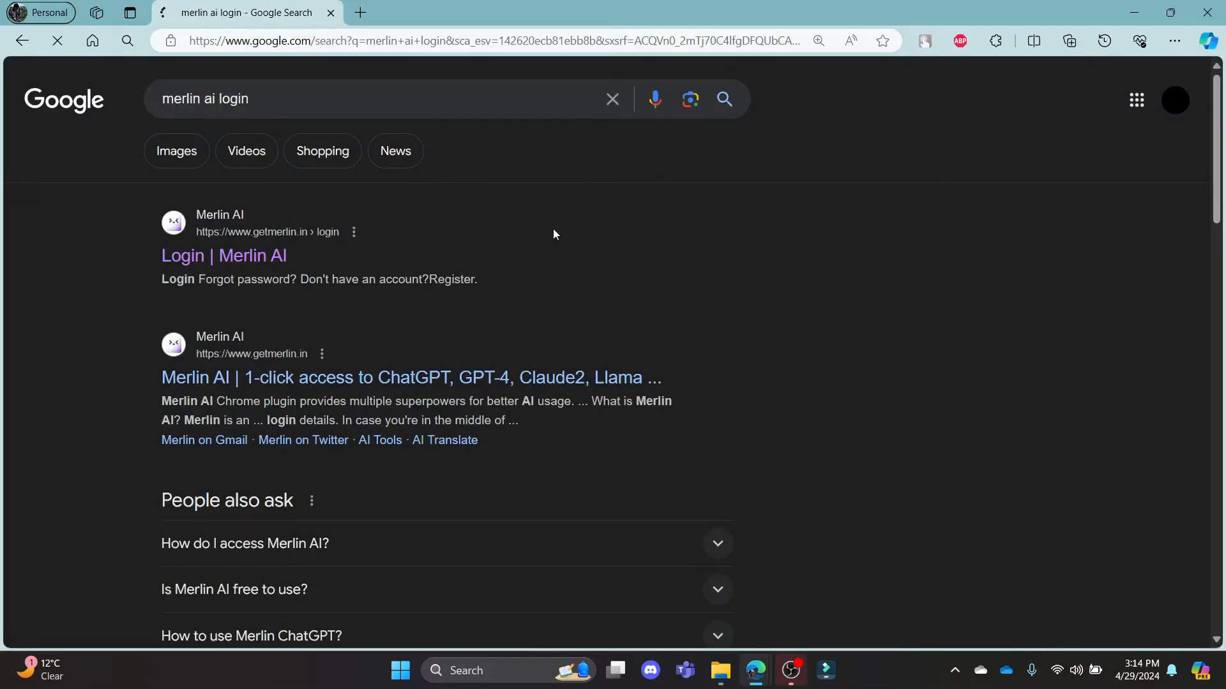
# - Open the 'Login | Merlin AI' result and decline all optional cookies
pyautogui.click(223, 255)
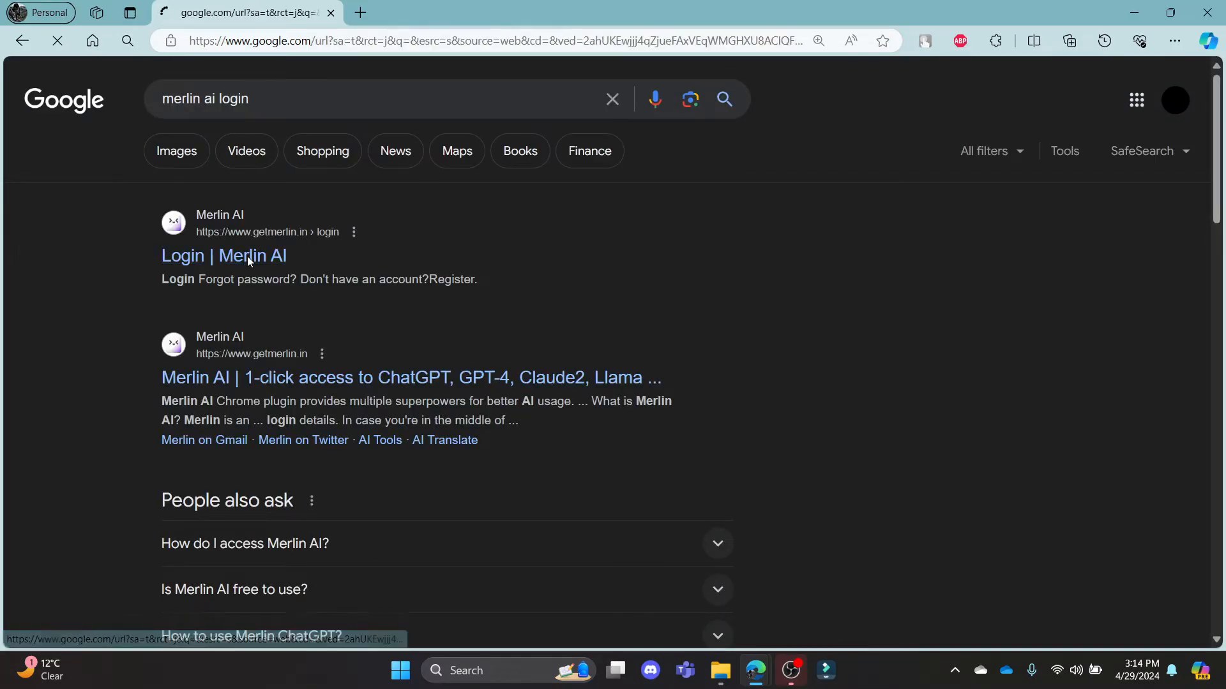
pyautogui.click(223, 255)
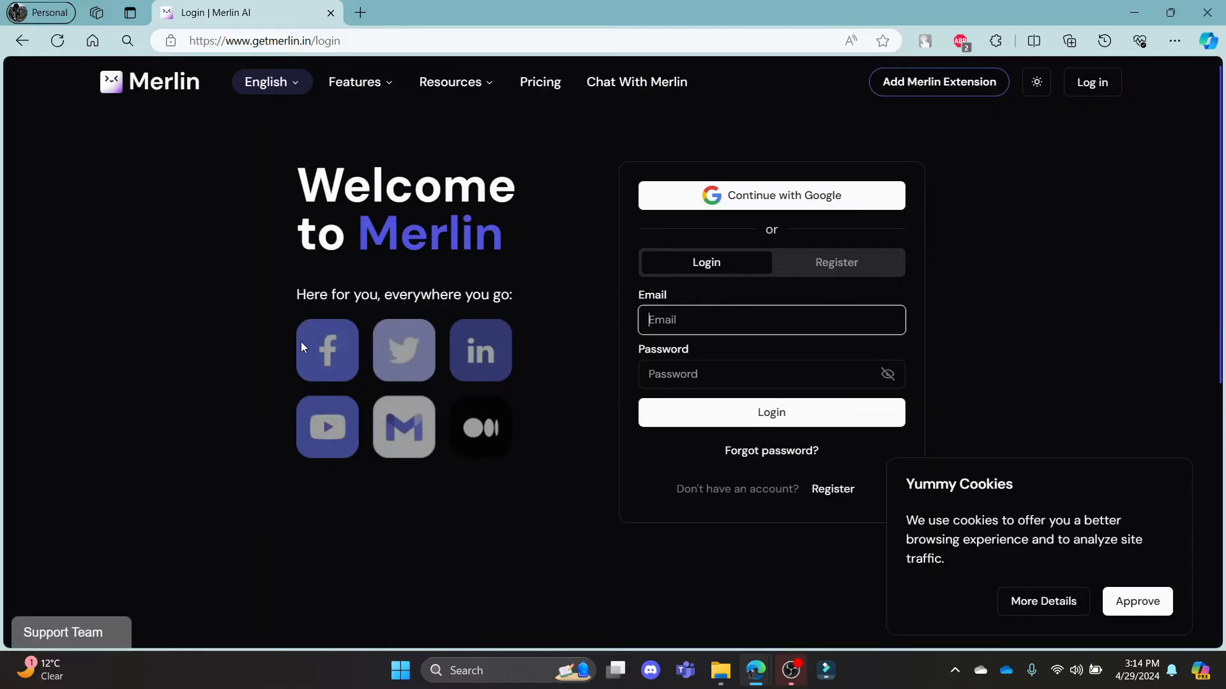
pyautogui.moveTo(376, 403)
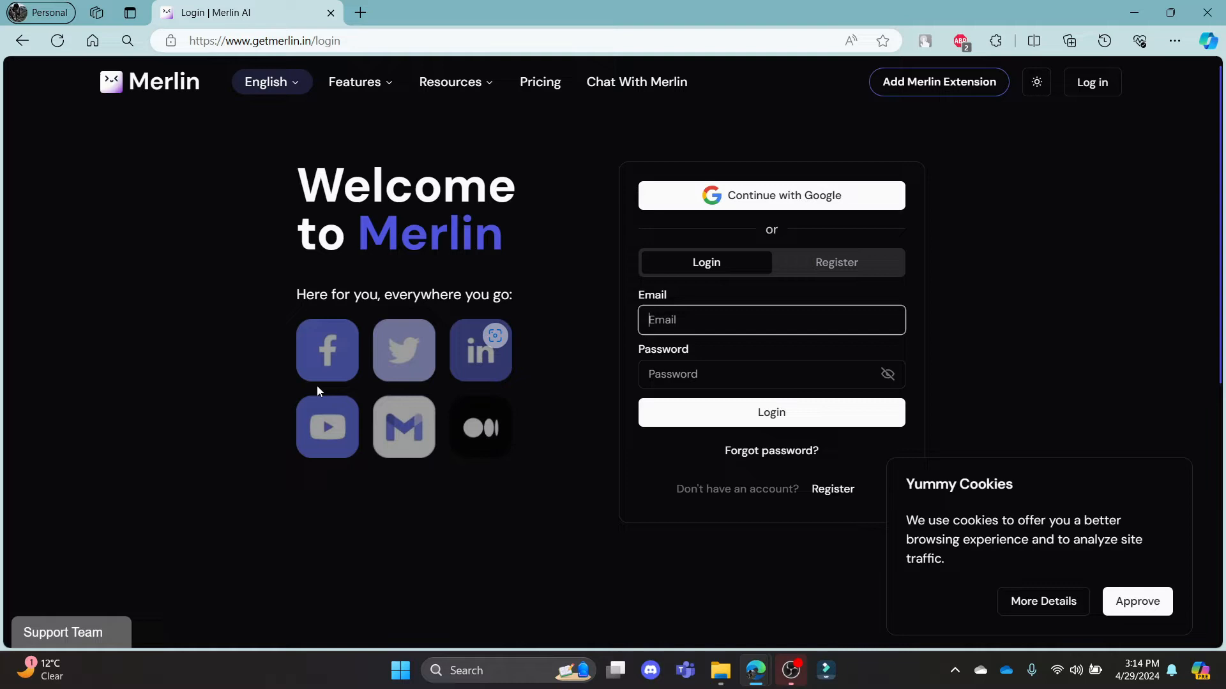
pyautogui.moveTo(251, 456)
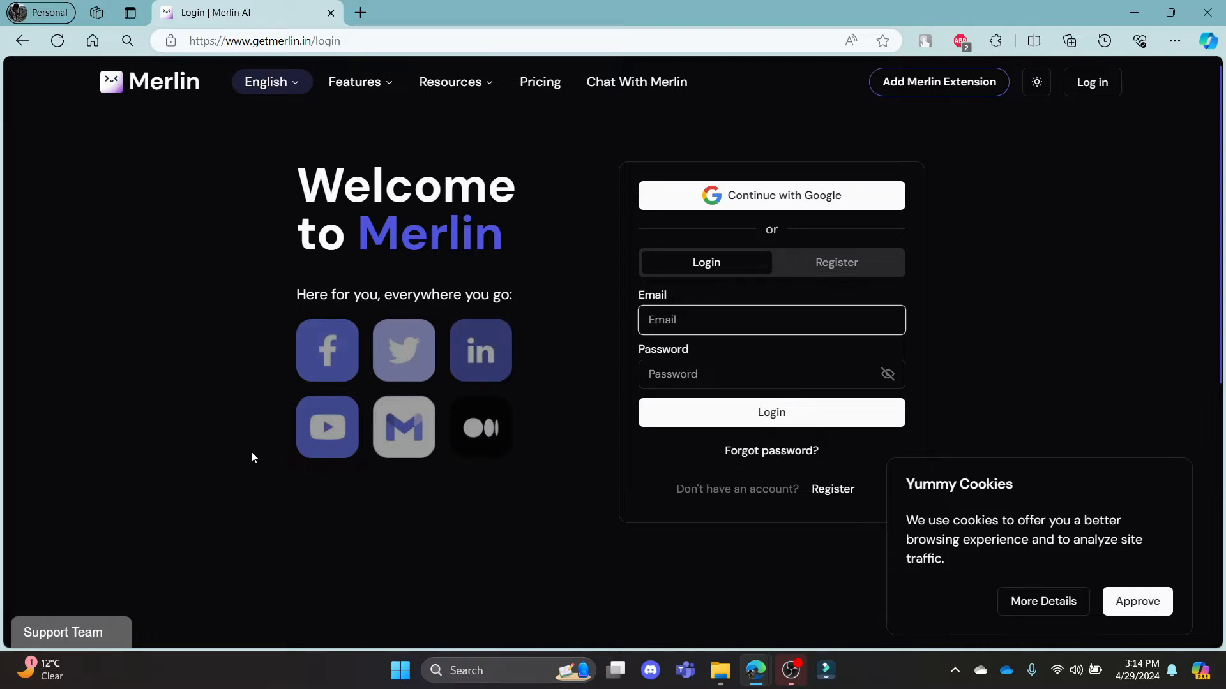
pyautogui.moveTo(500, 487)
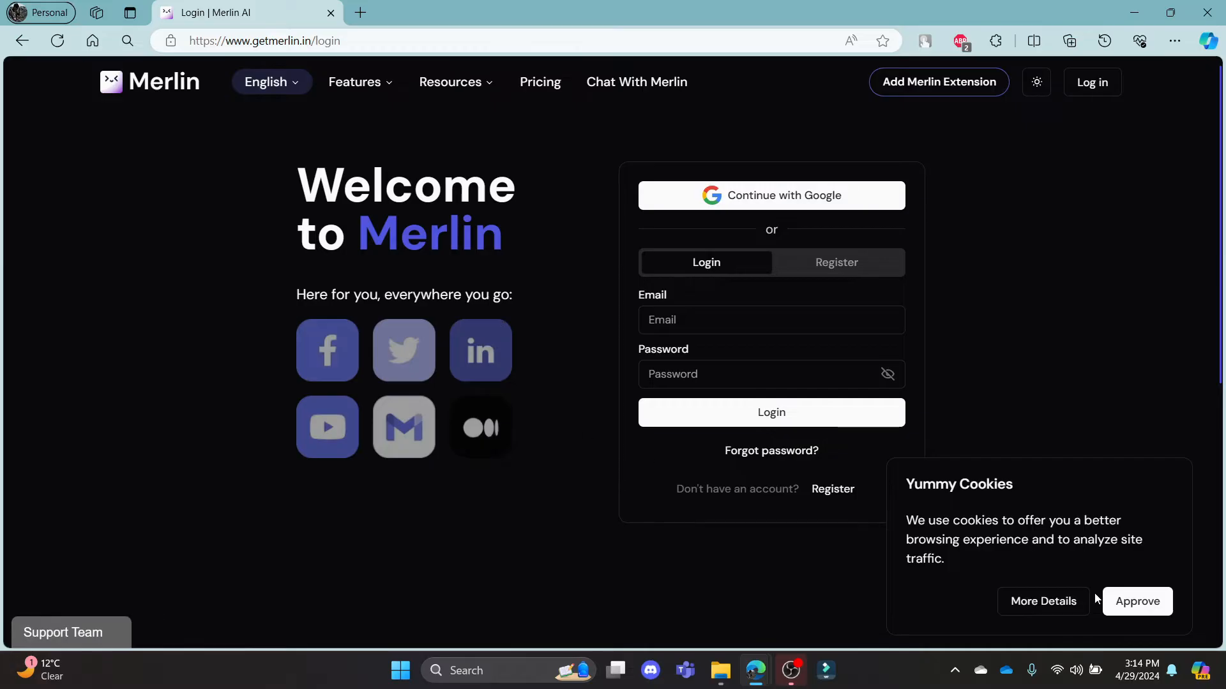
pyautogui.click(1043, 601)
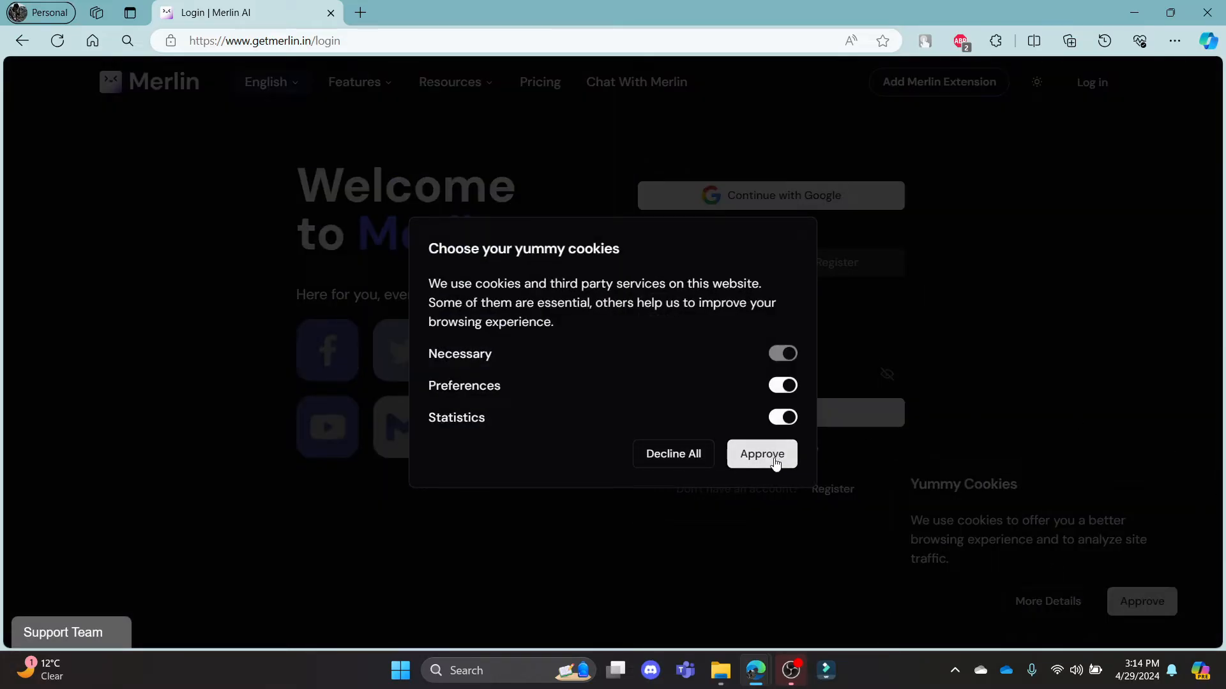
pyautogui.moveTo(709, 463)
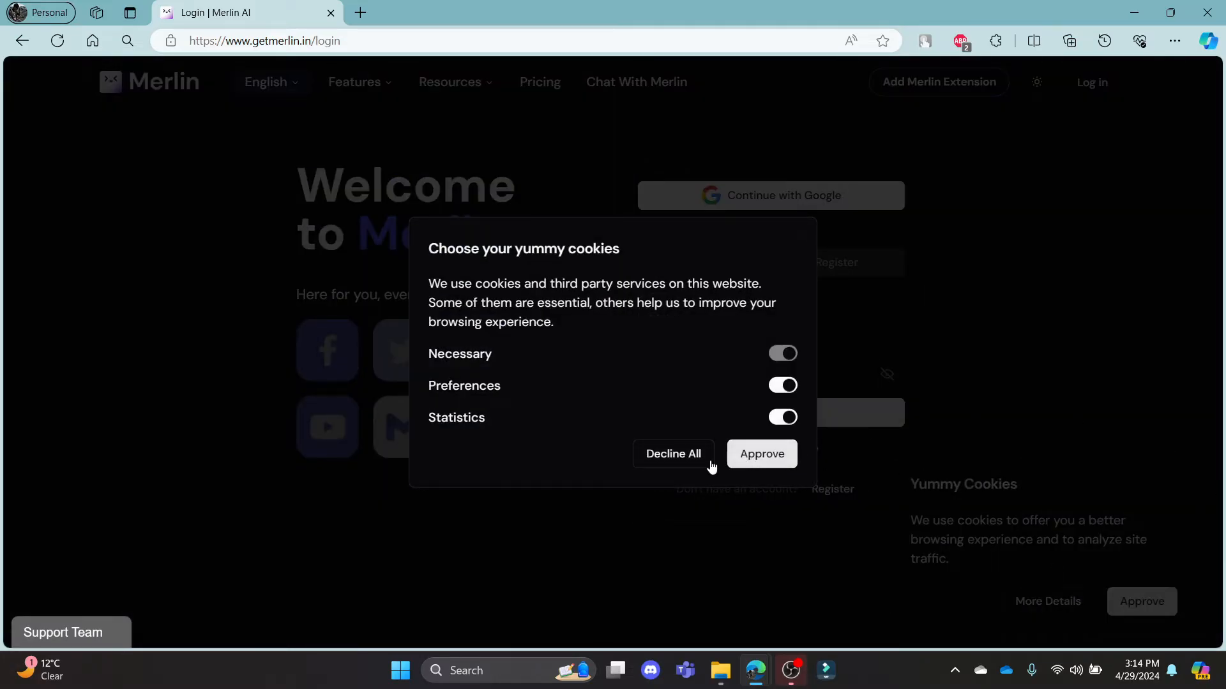
pyautogui.click(760, 453)
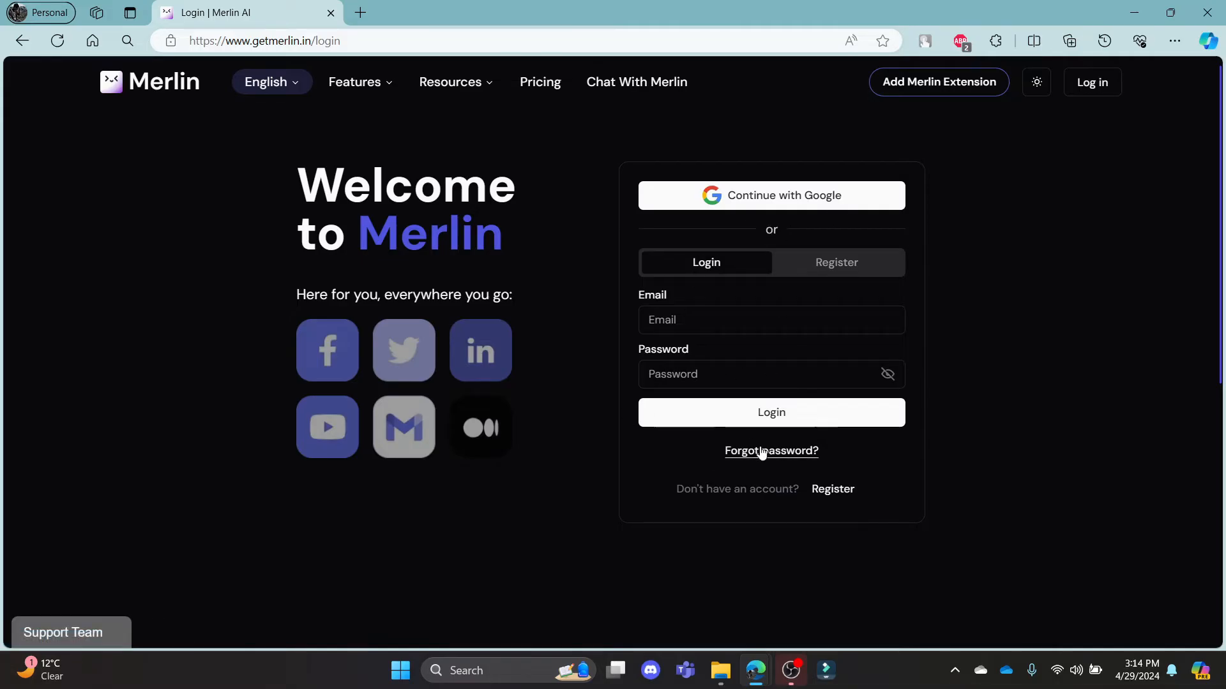
pyautogui.click(835, 262)
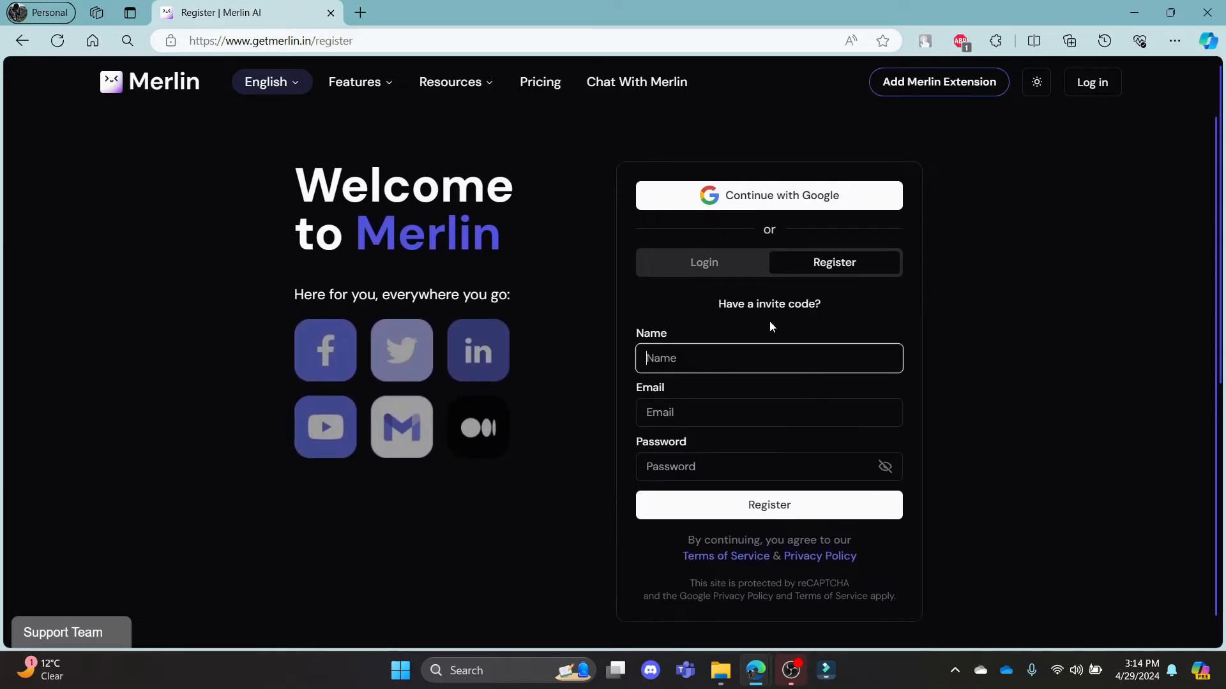
pyautogui.click(703, 262)
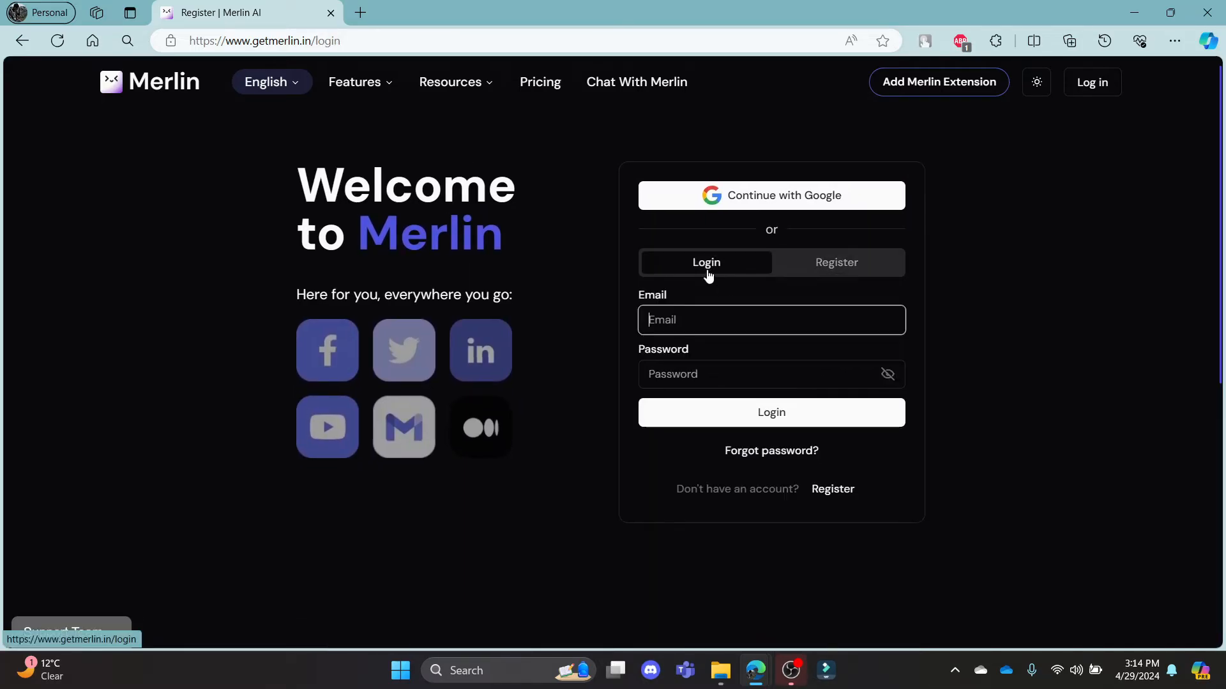
pyautogui.click(770, 320)
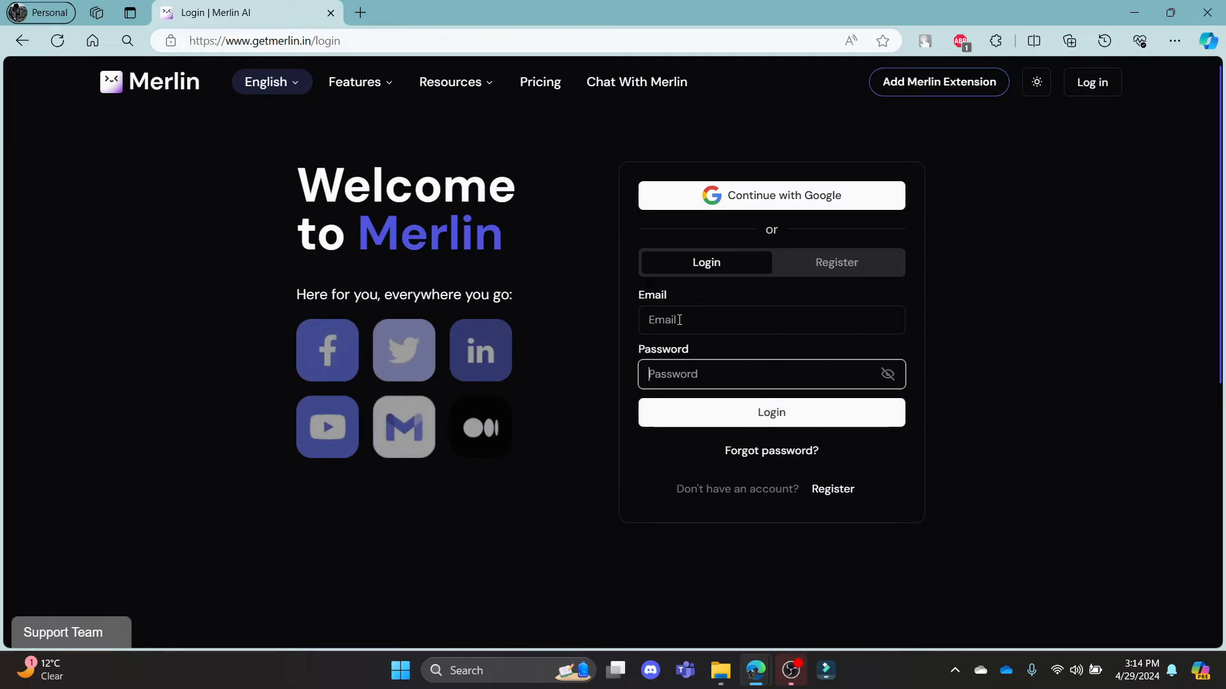
pyautogui.moveTo(732, 349)
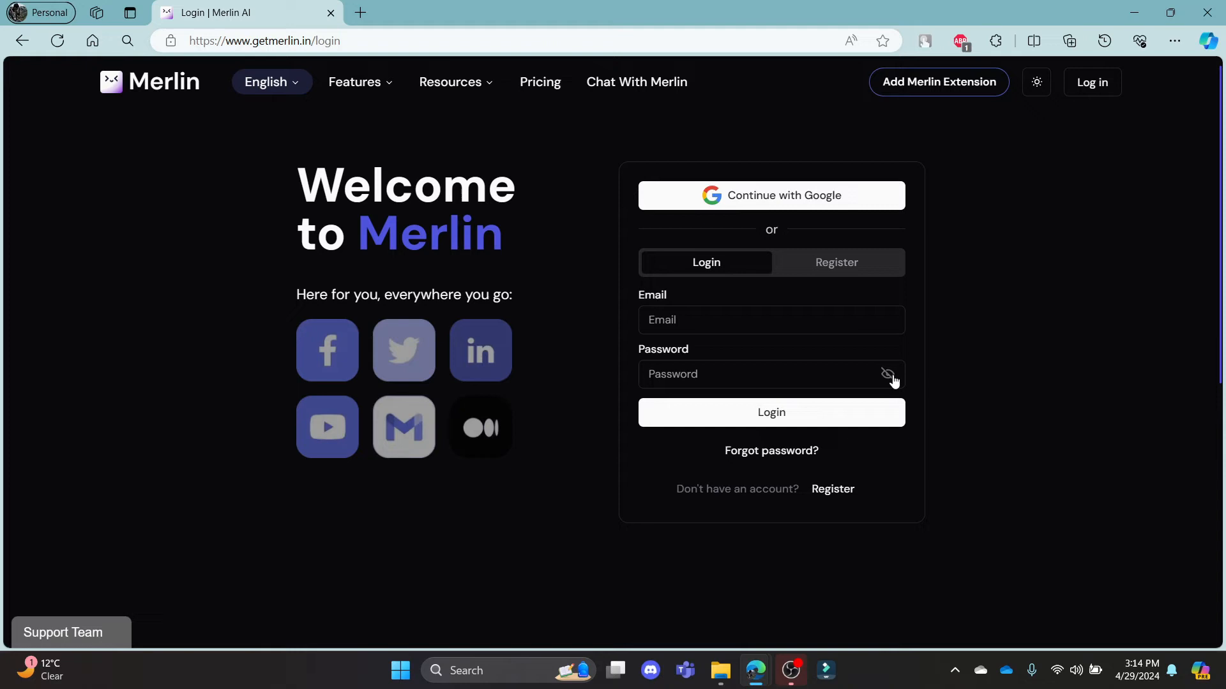
pyautogui.click(886, 376)
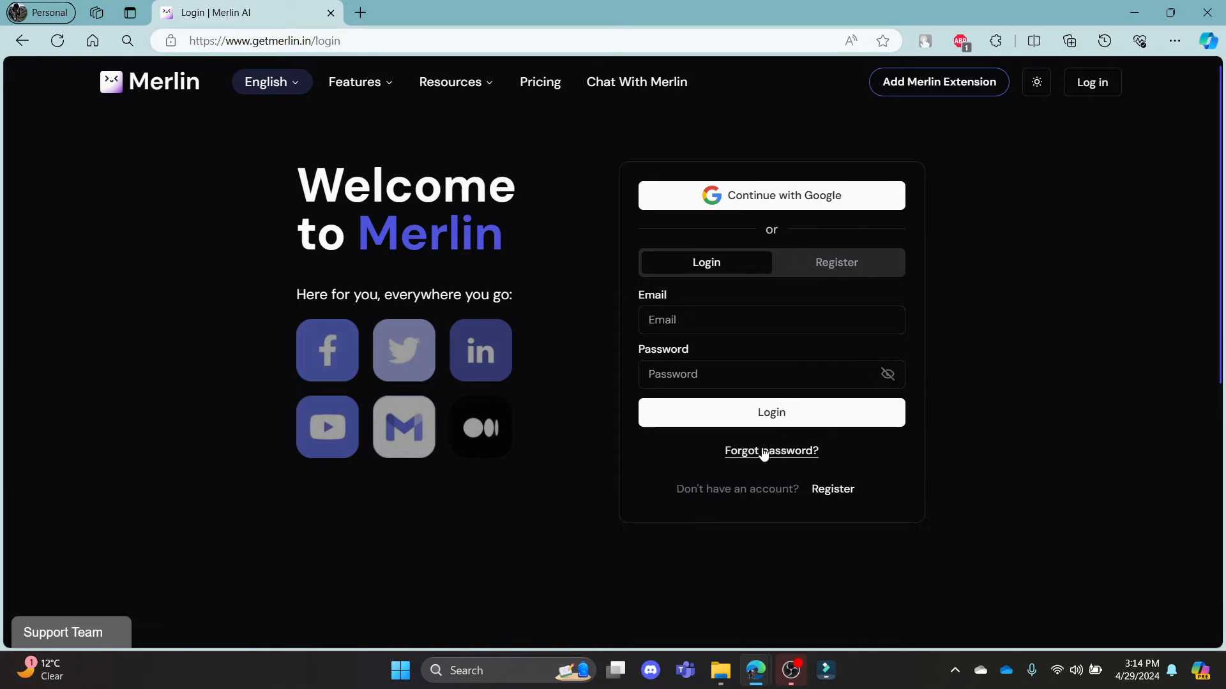
pyautogui.moveTo(751, 453)
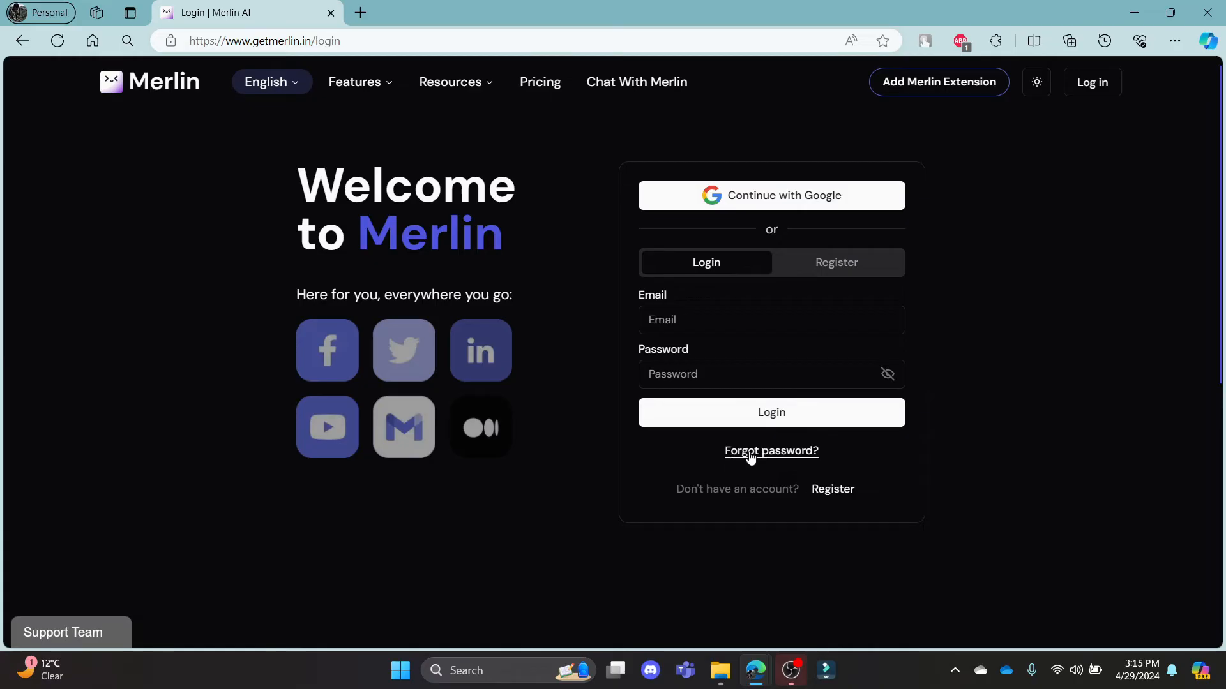
pyautogui.moveTo(760, 457)
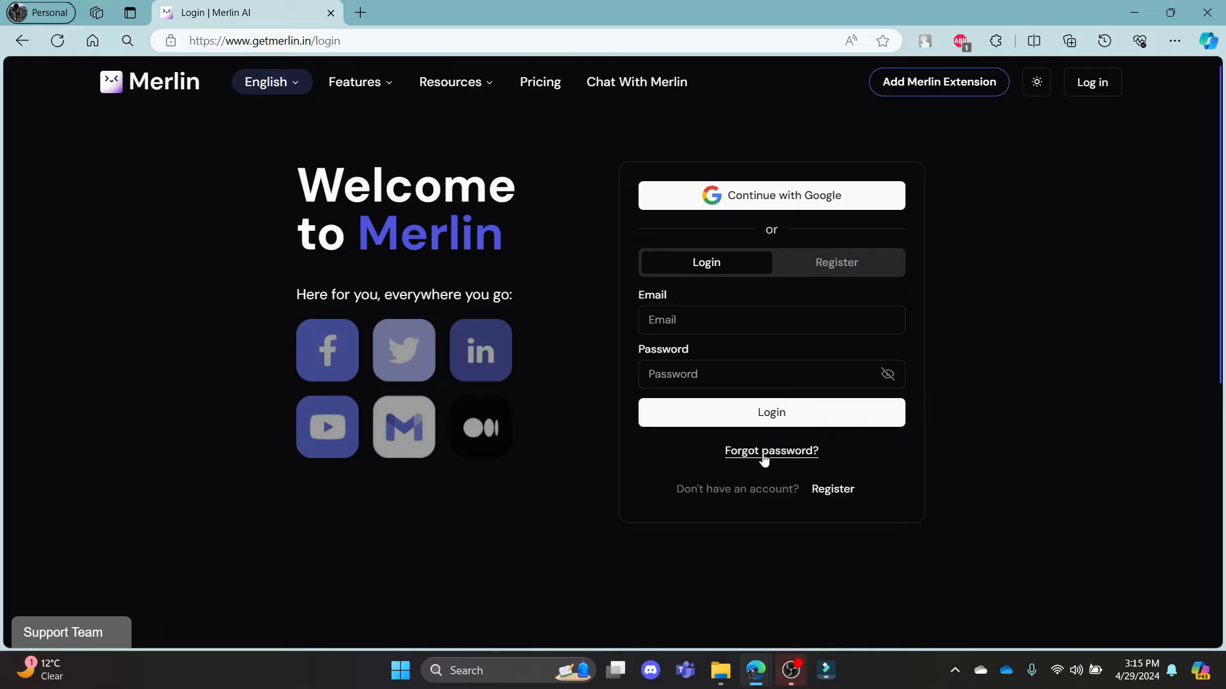
pyautogui.moveTo(609, 306)
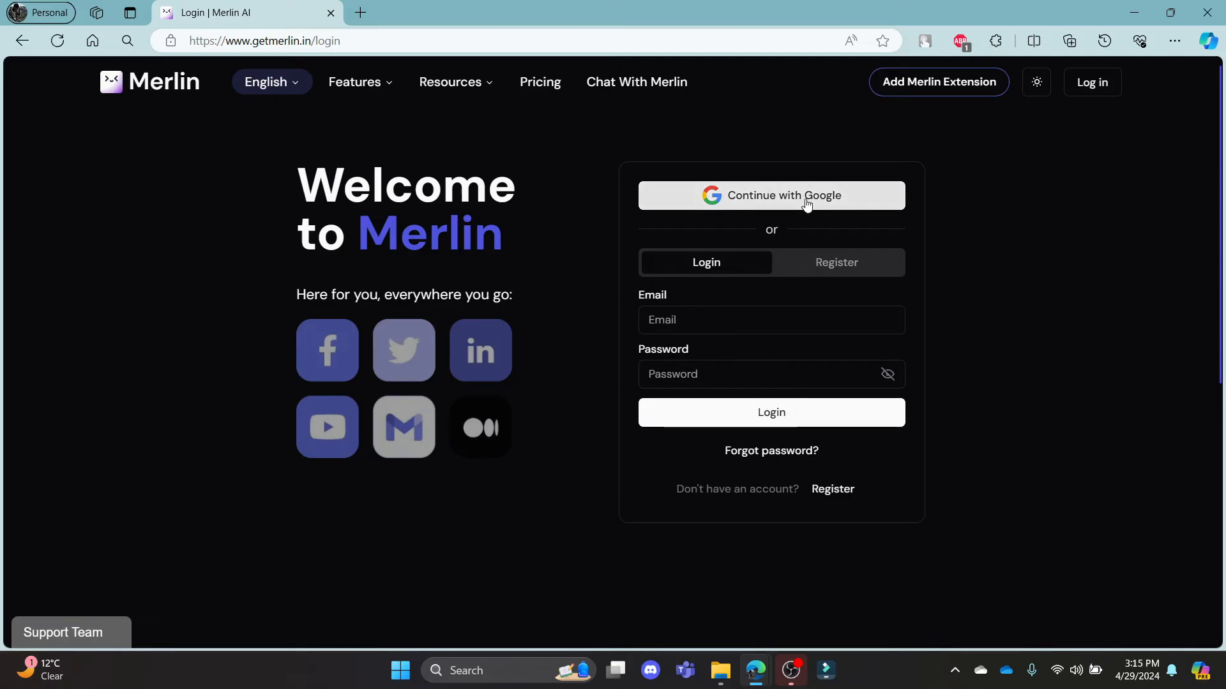
# - Sign in with Google and approve sharing the account with getmerlin.in
pyautogui.click(770, 196)
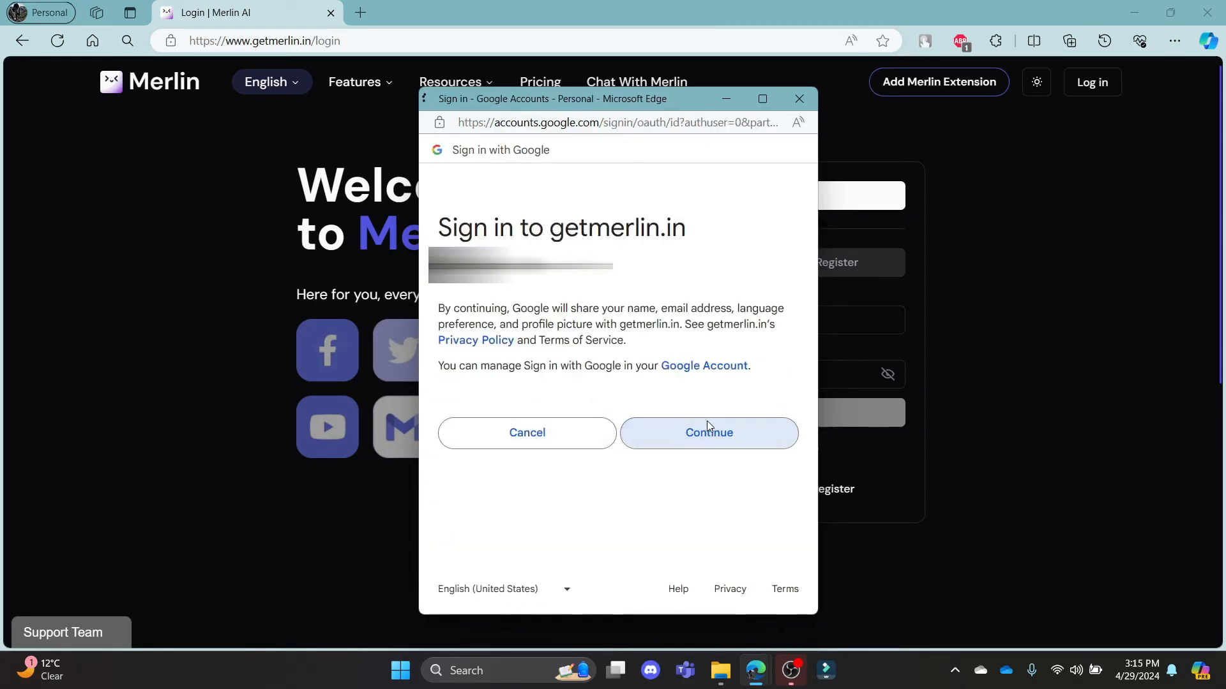
pyautogui.click(707, 432)
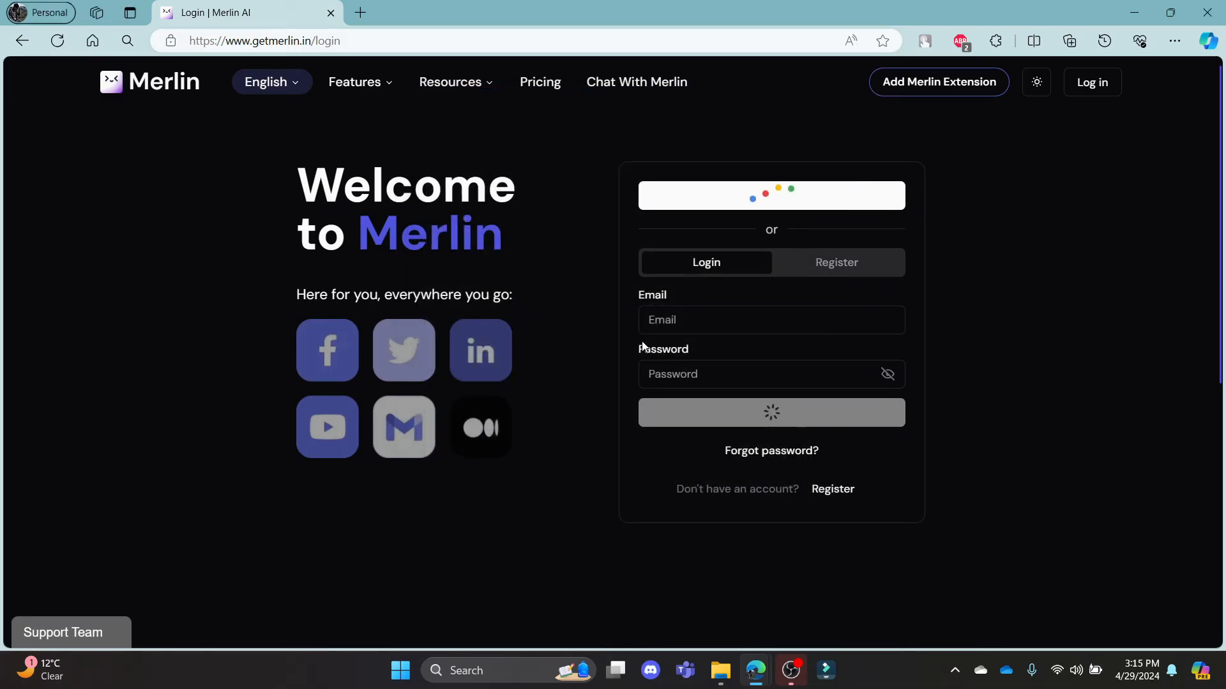
pyautogui.click(769, 411)
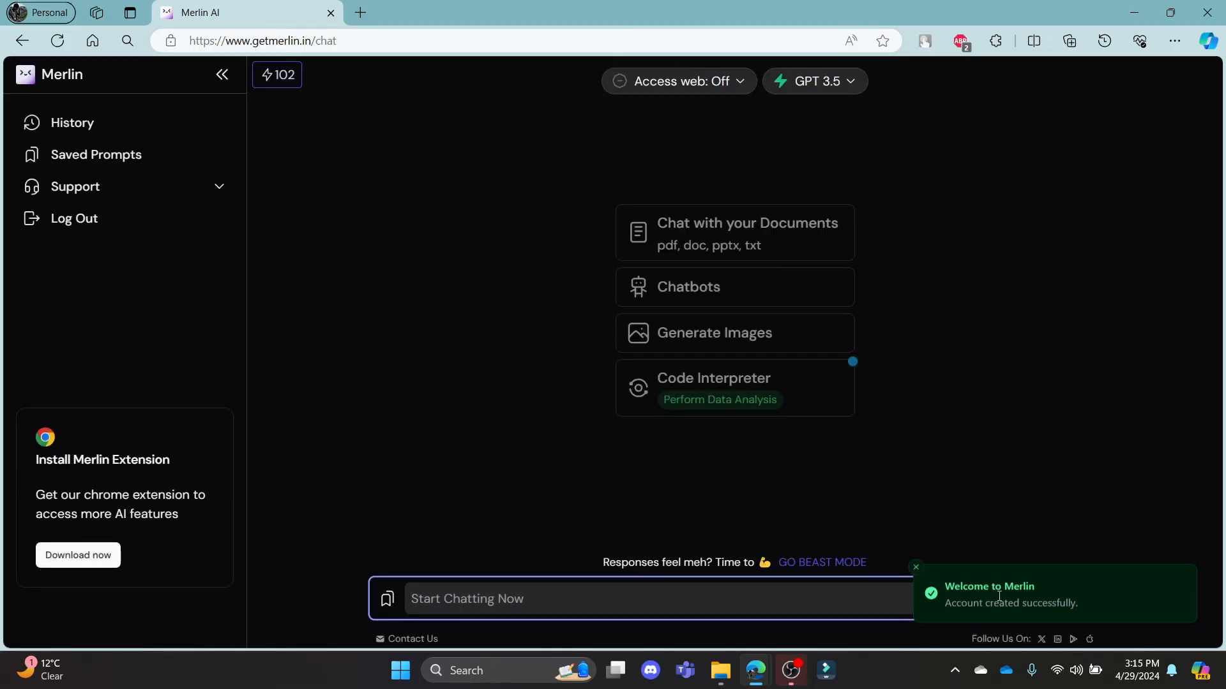
pyautogui.moveTo(991, 596)
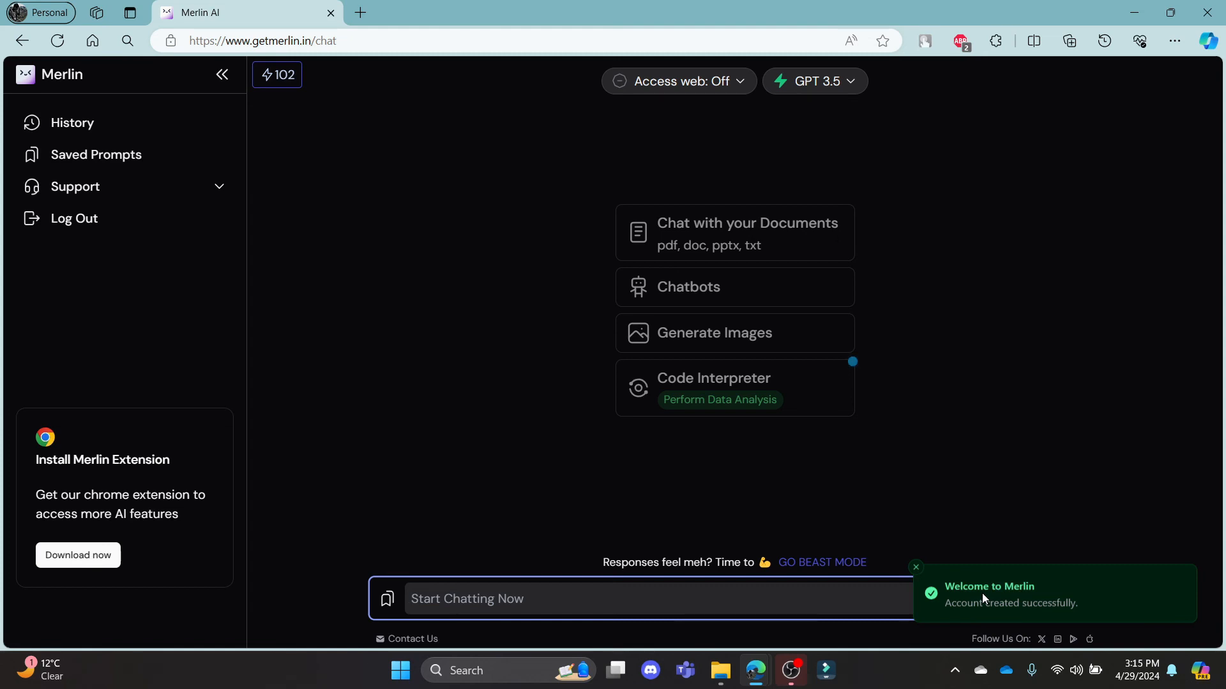
pyautogui.moveTo(825, 396)
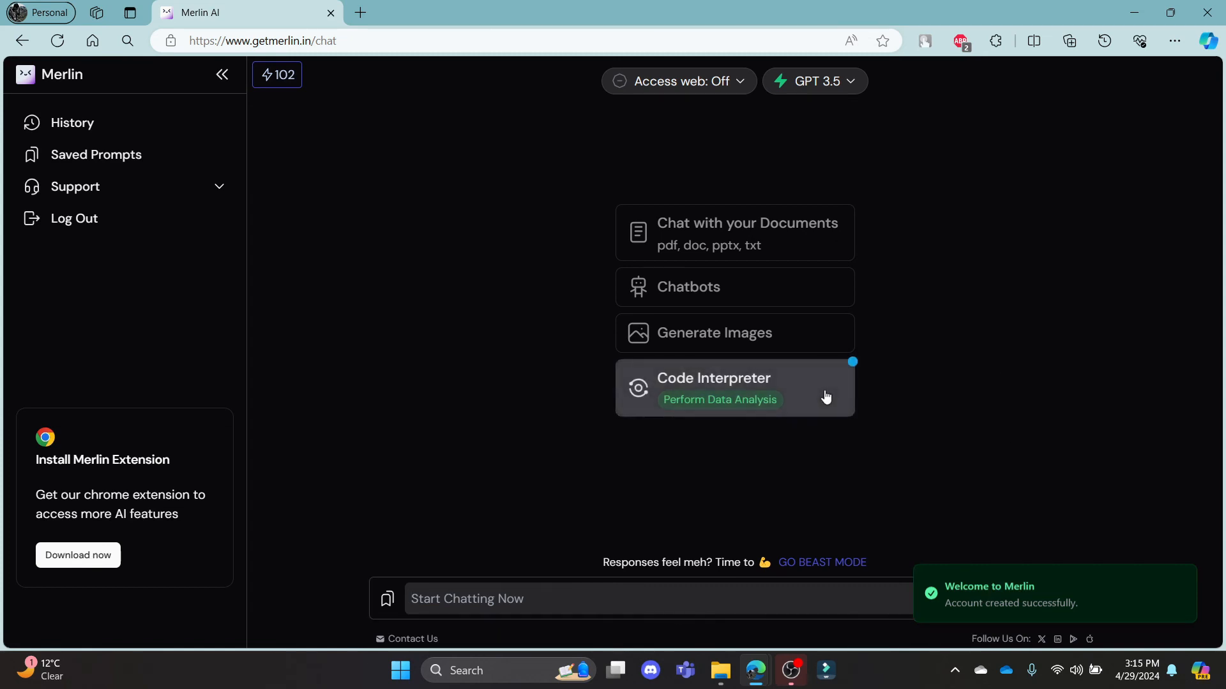
# - Open the Code Interpreter card from the Merlin chat dashboard
pyautogui.click(734, 387)
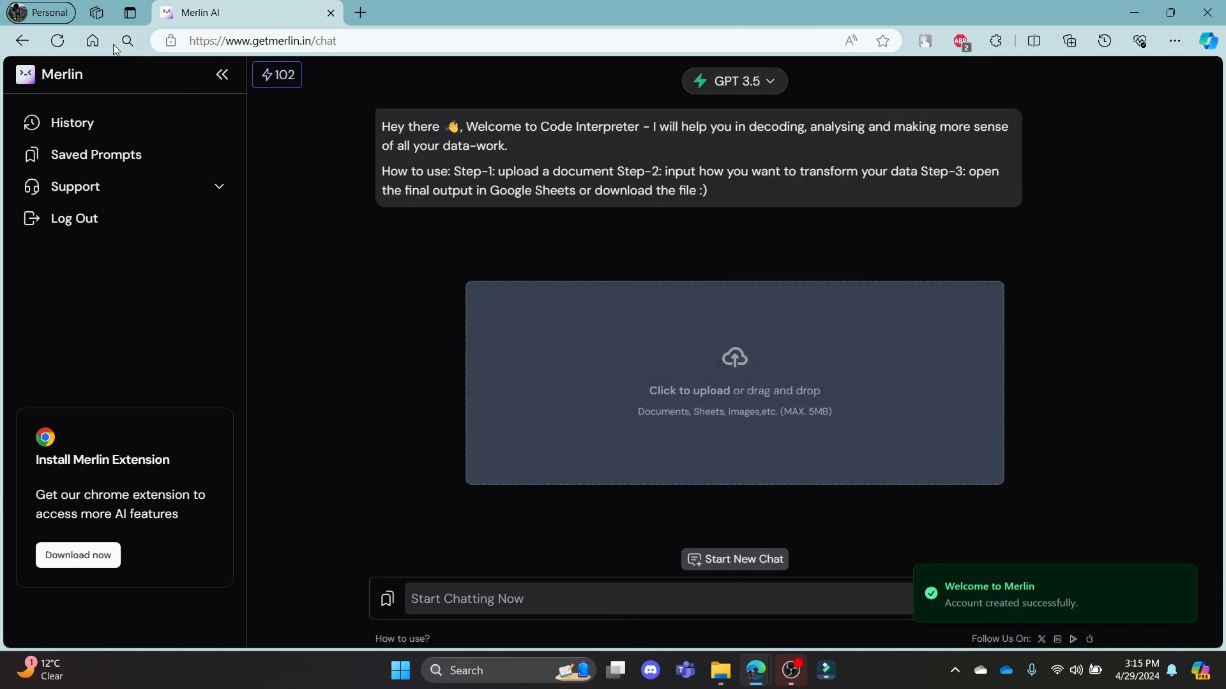